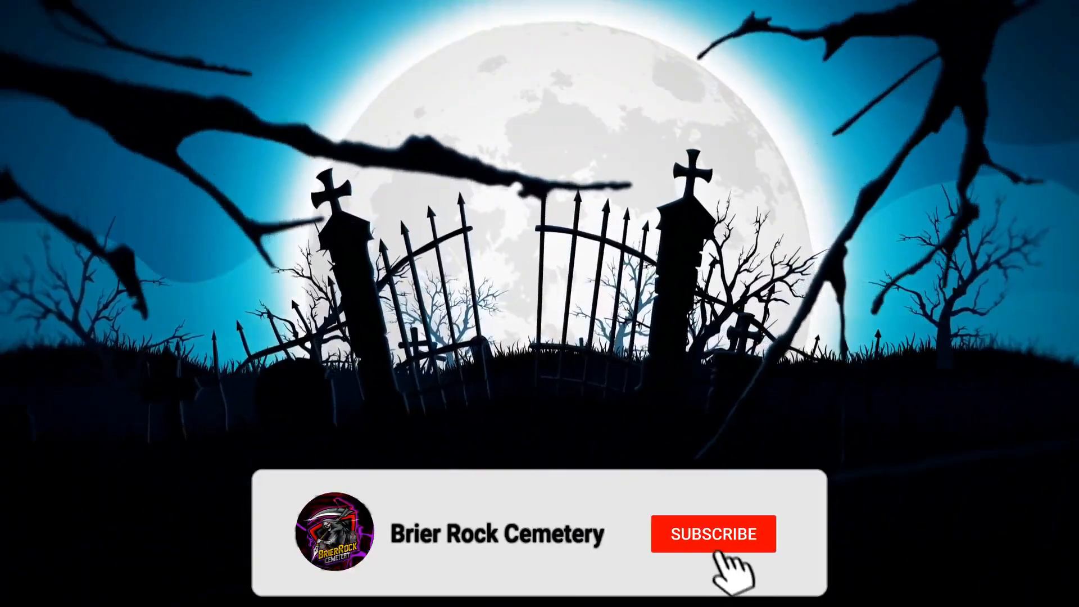
left_click(714, 534)
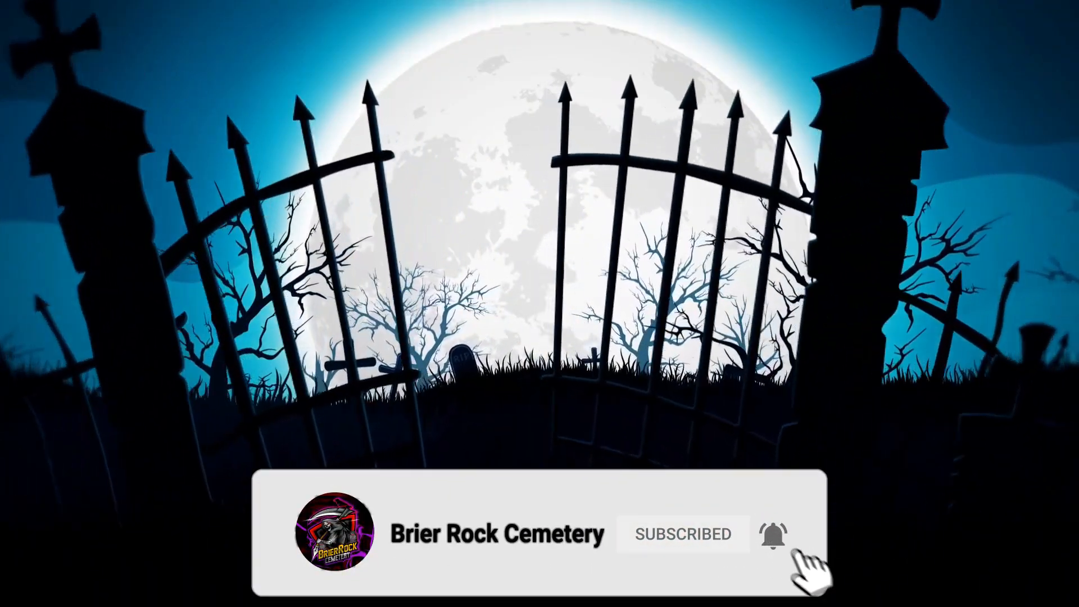